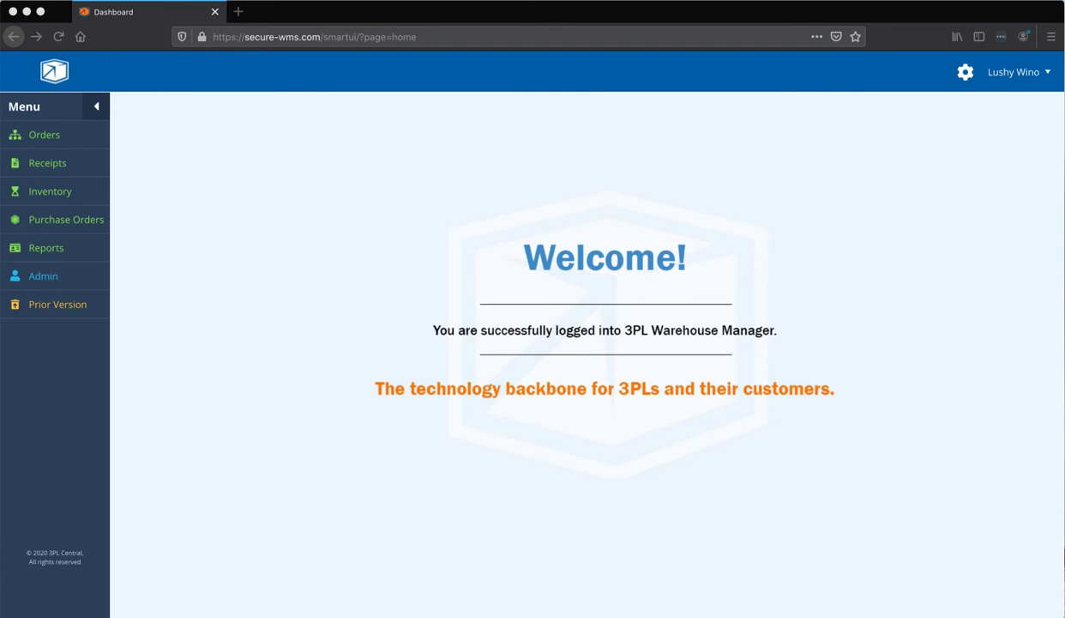
pyautogui.moveTo(72, 212)
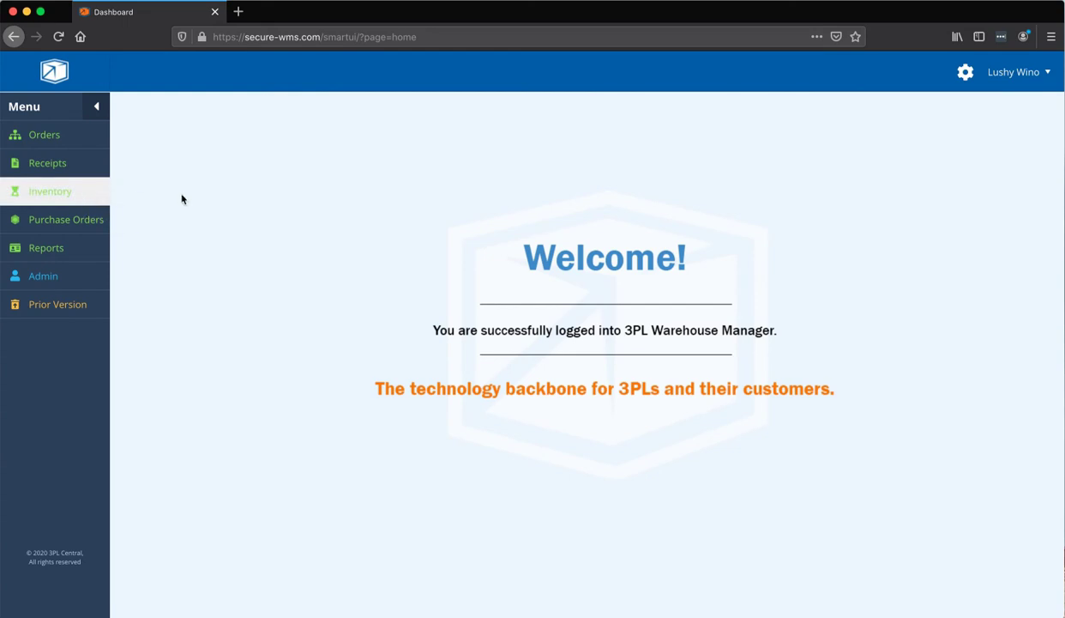
pyautogui.moveTo(50, 191)
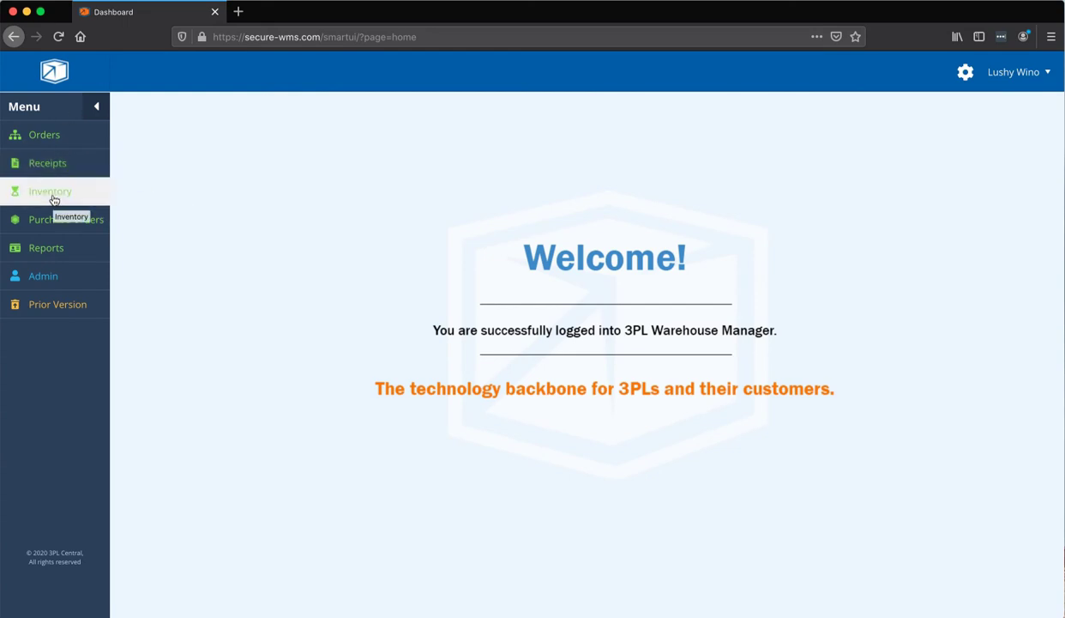
# Step: Open Manage Inventory from the Inventory menu to list the 28 Lushy Wino records
pyautogui.click(50, 190)
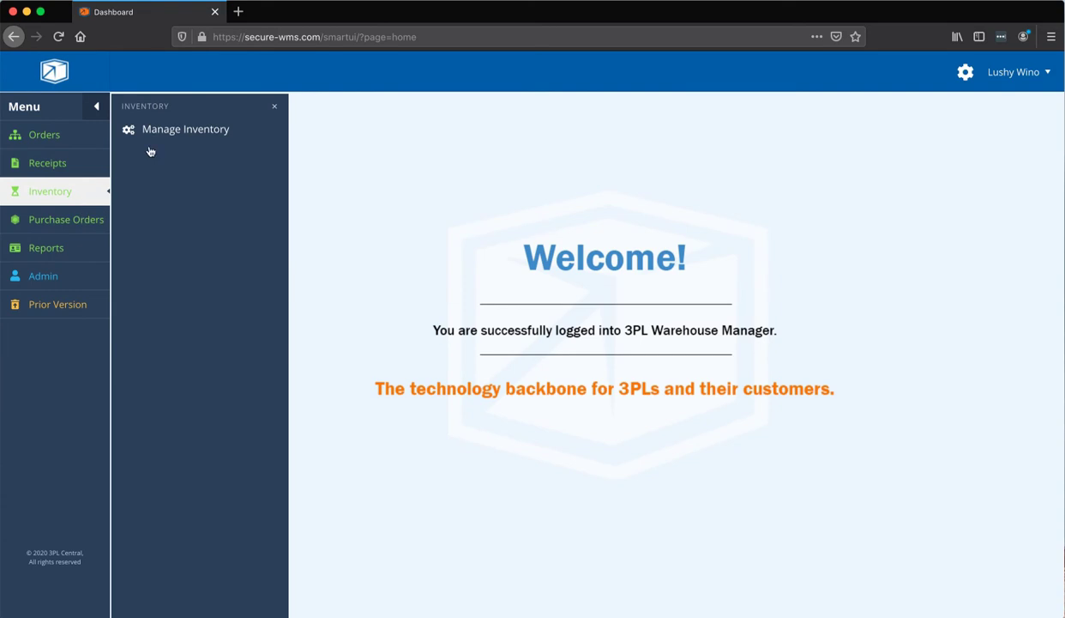
pyautogui.click(185, 128)
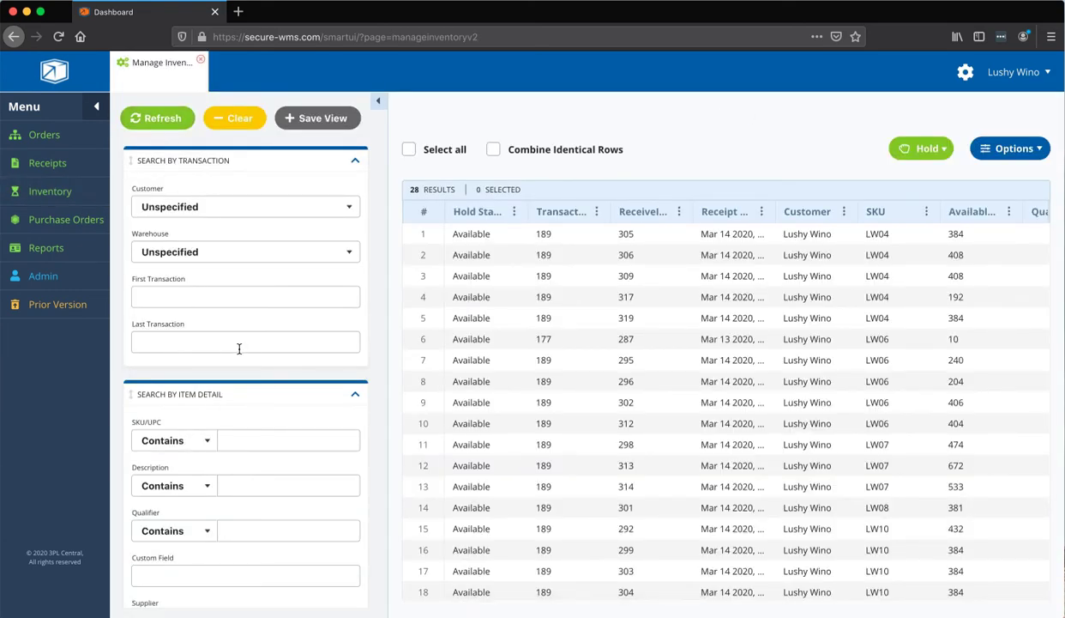
pyautogui.moveTo(225, 429)
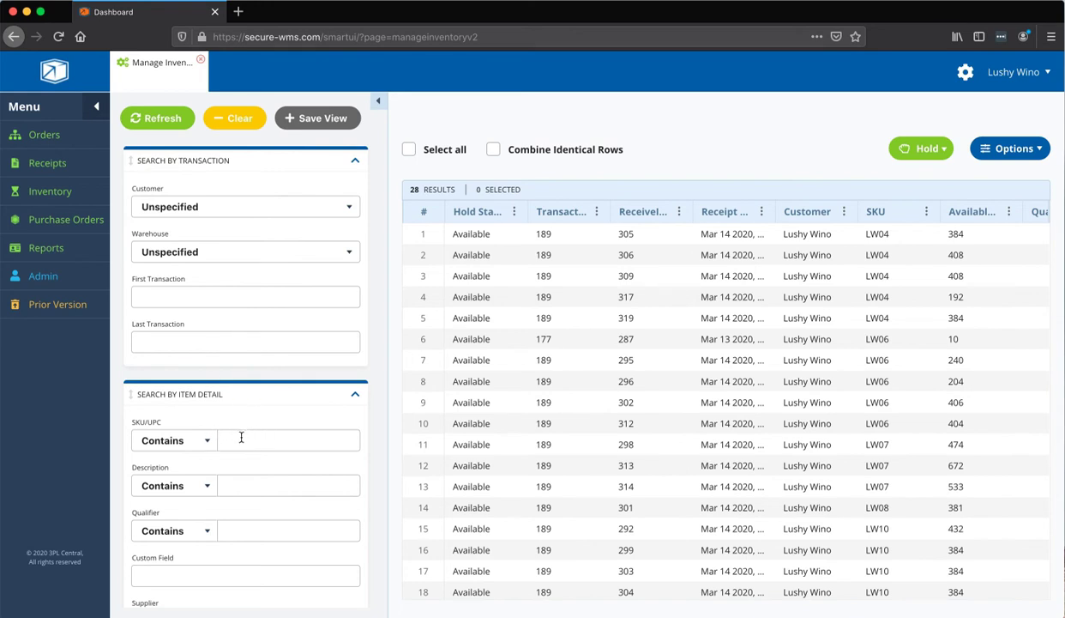
pyautogui.moveTo(274, 438)
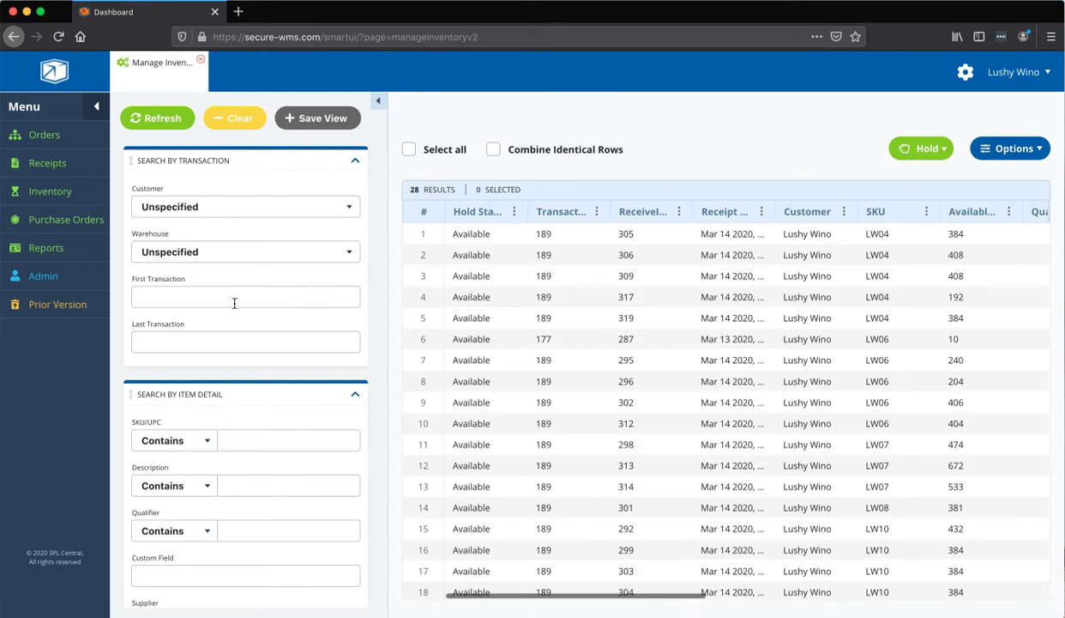
pyautogui.moveTo(258, 340)
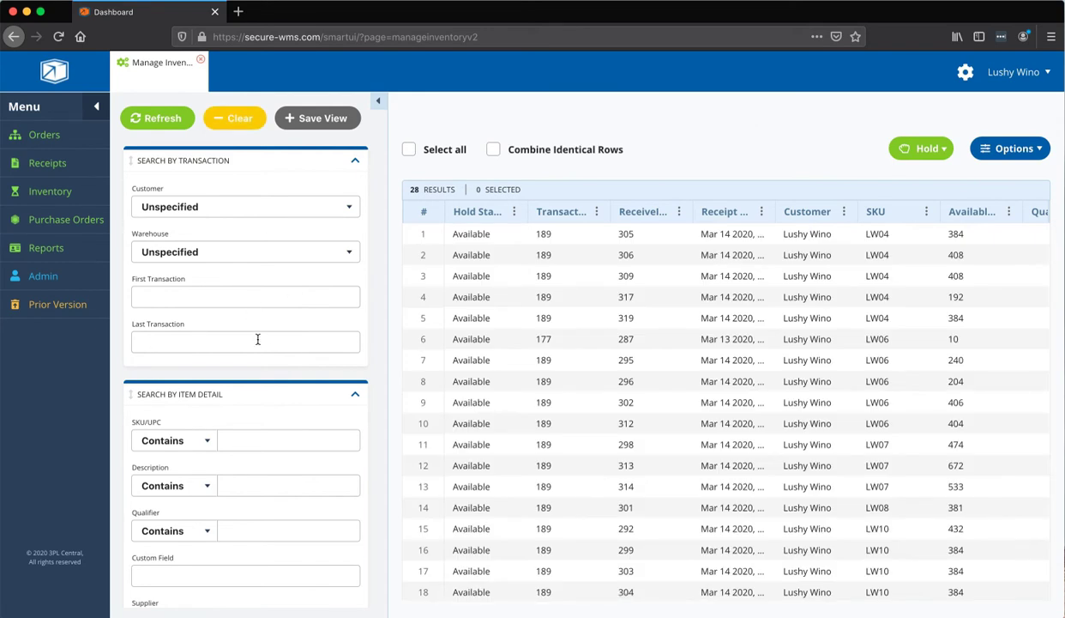
pyautogui.moveTo(243, 325)
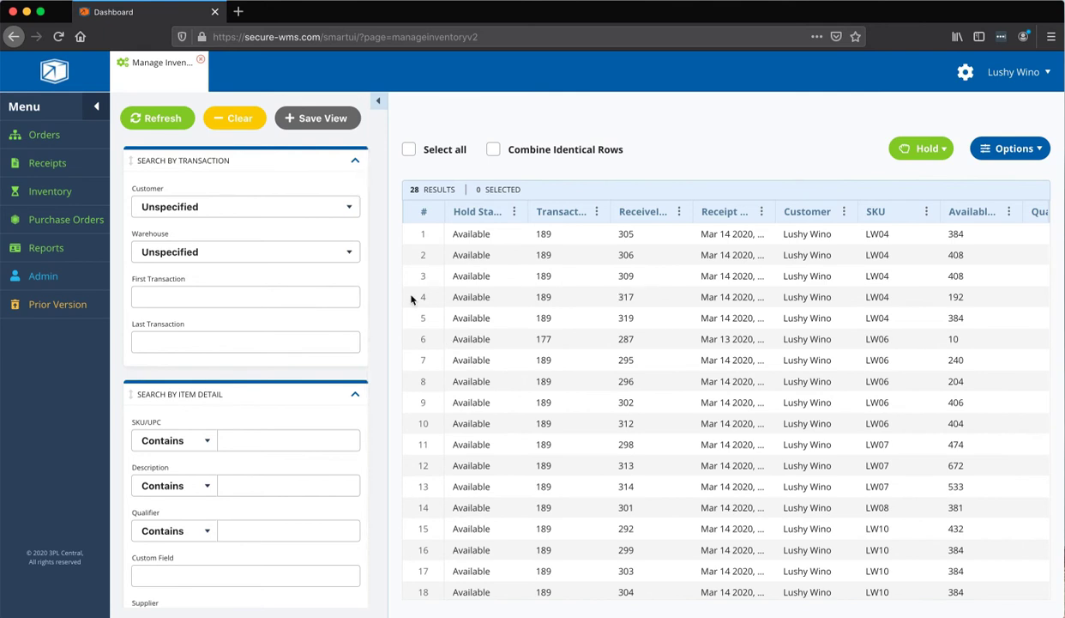
pyautogui.moveTo(745, 280)
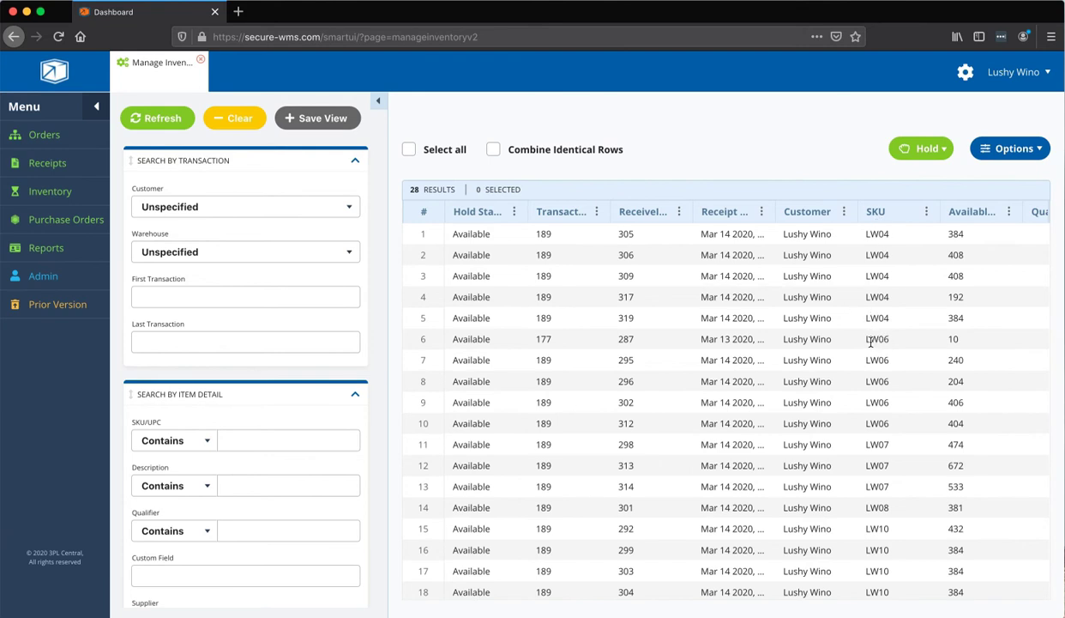
pyautogui.moveTo(892, 424)
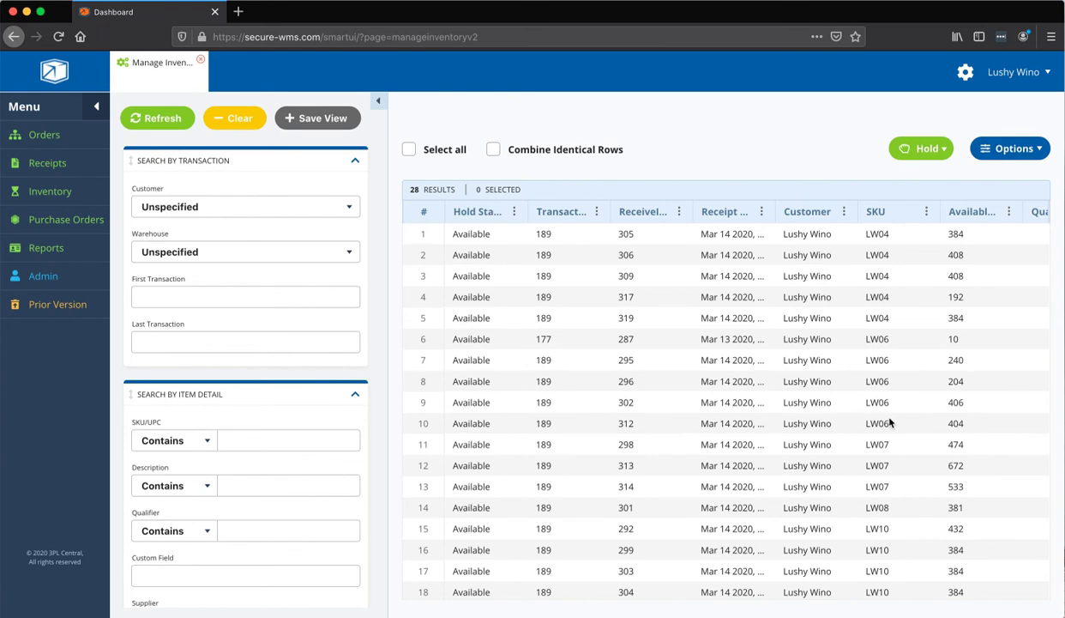
pyautogui.moveTo(871, 420)
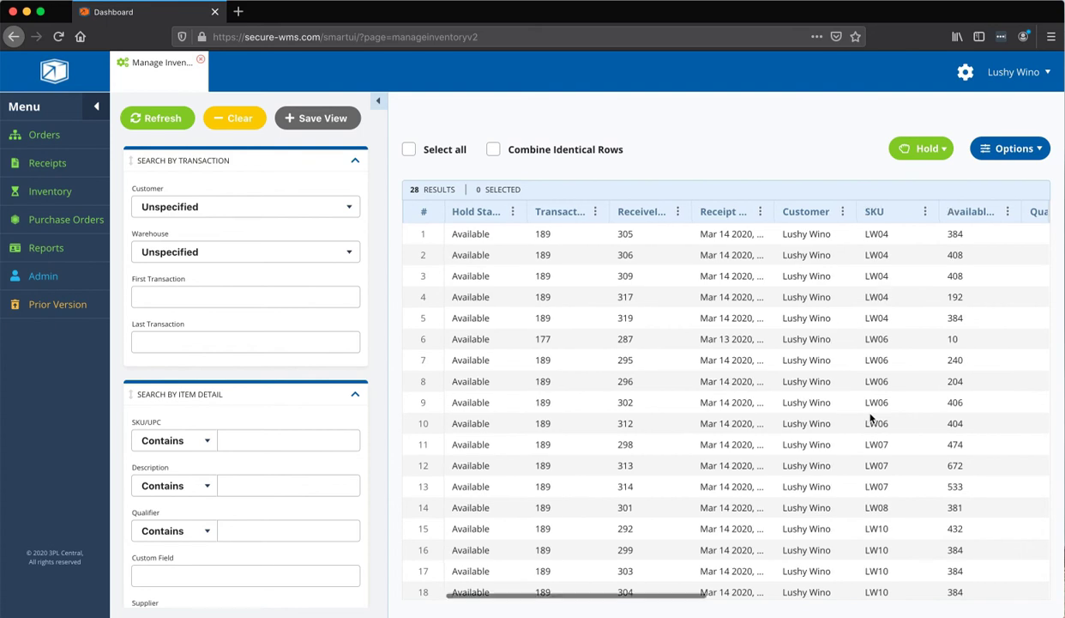
pyautogui.hscroll(3)
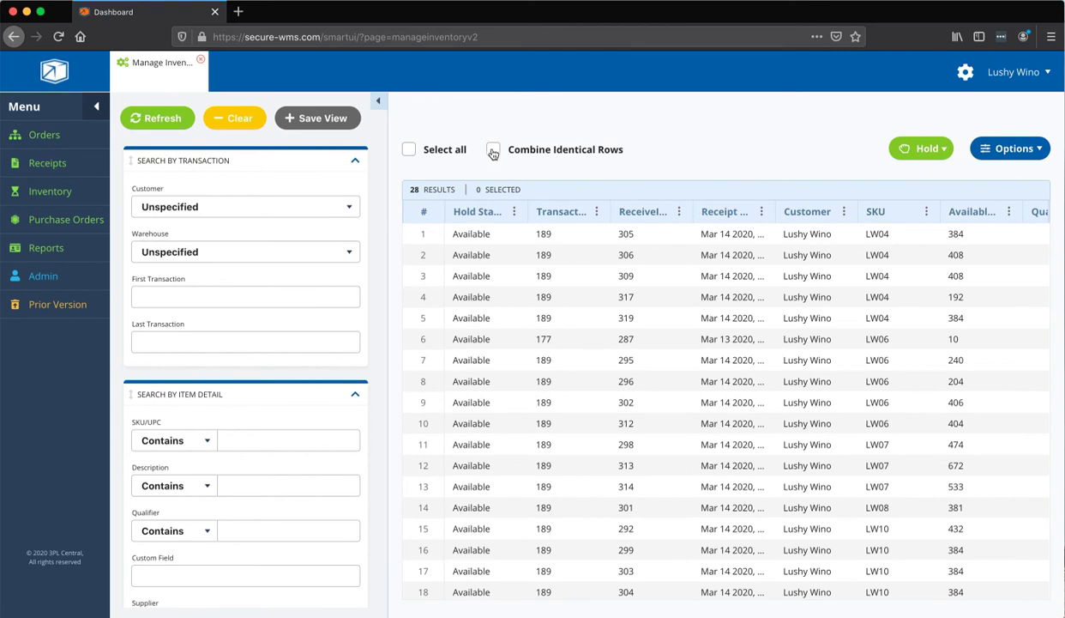
# Step: Combine identical rows, reducing the inventory grid from 28 records to 7 SKUs
pyautogui.click(493, 149)
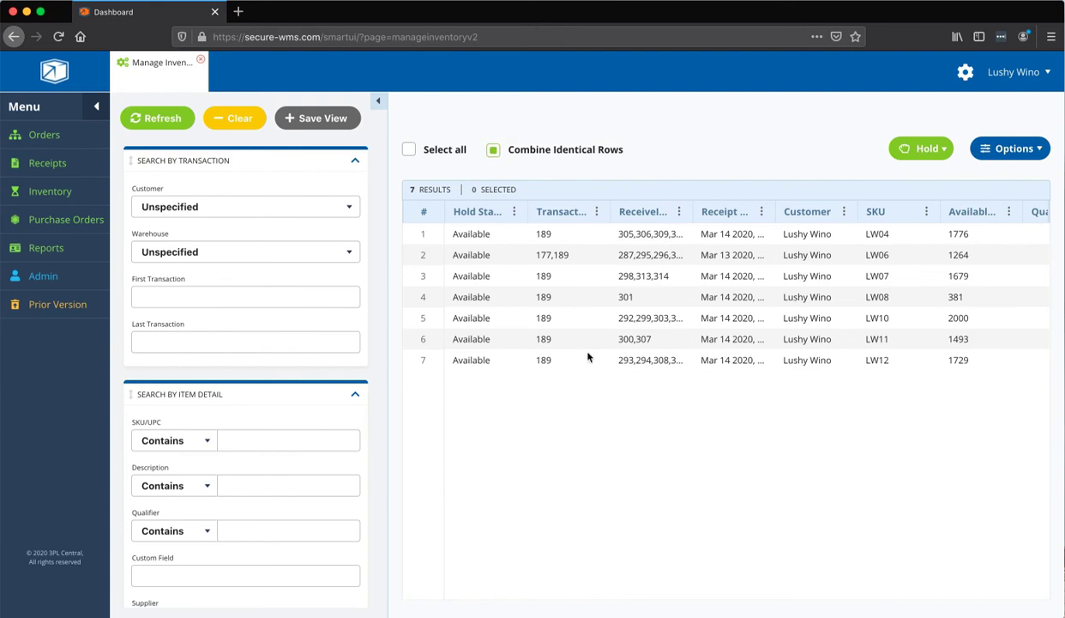
pyautogui.moveTo(536, 309)
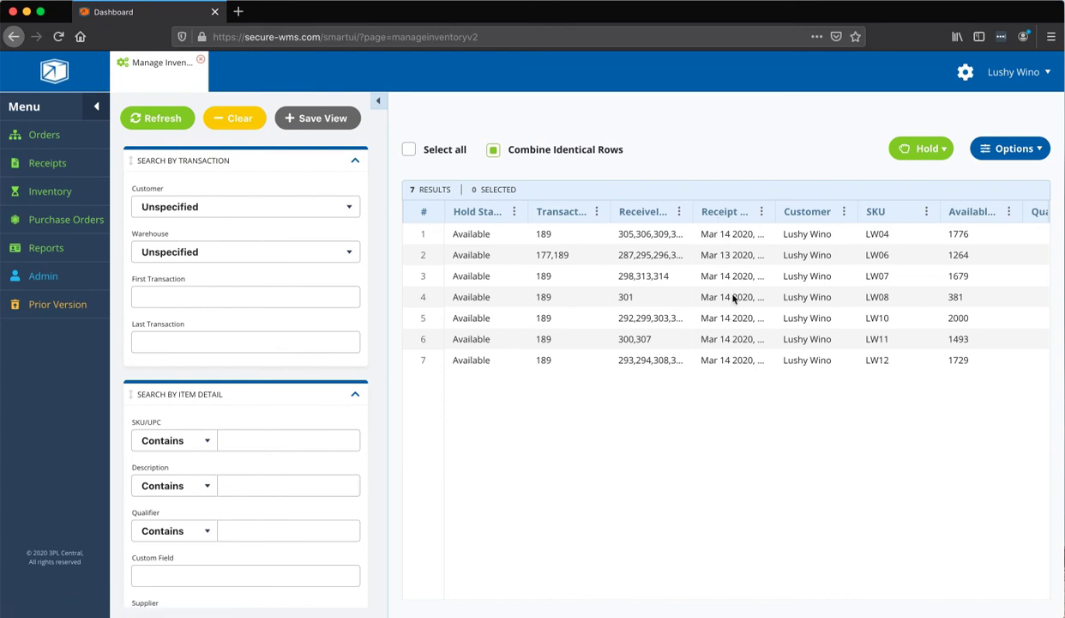
pyautogui.moveTo(774, 211)
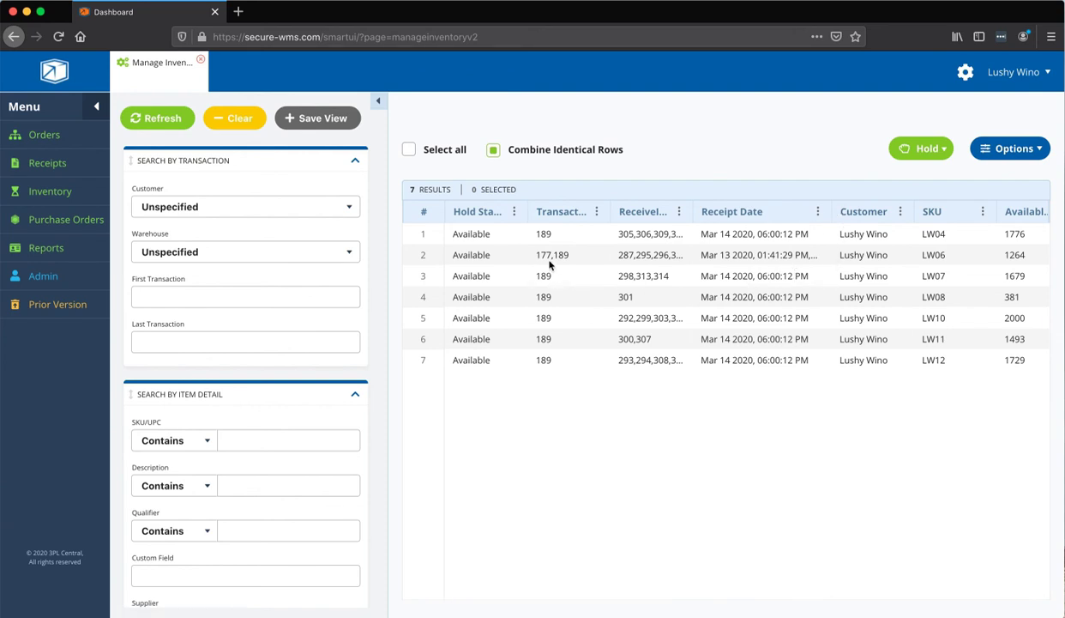
pyautogui.moveTo(955, 276)
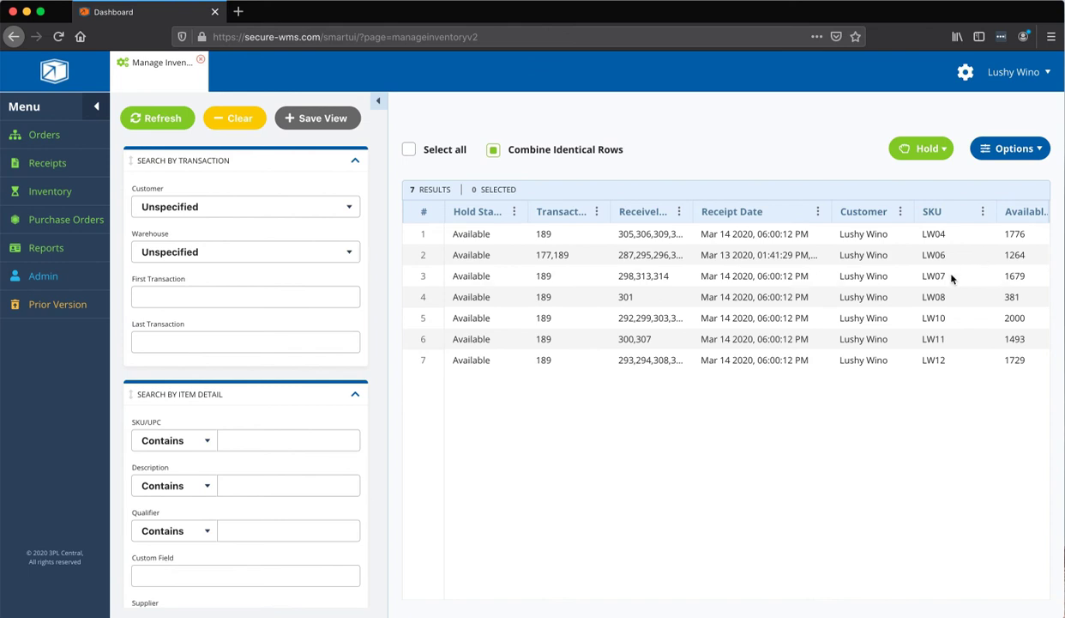
pyautogui.hscroll(3)
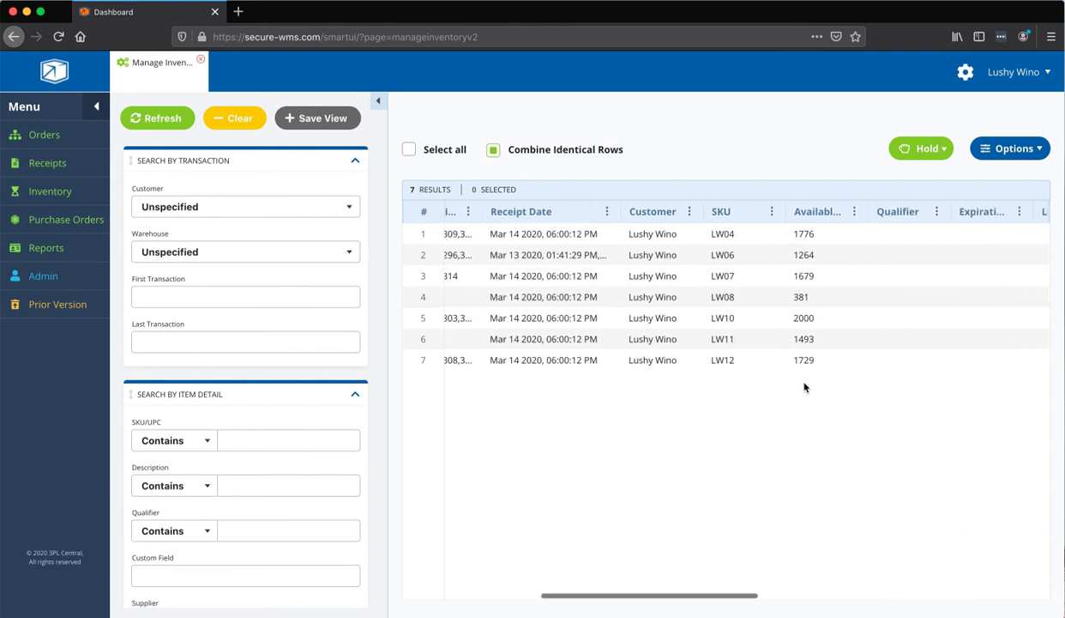
pyautogui.moveTo(805, 255)
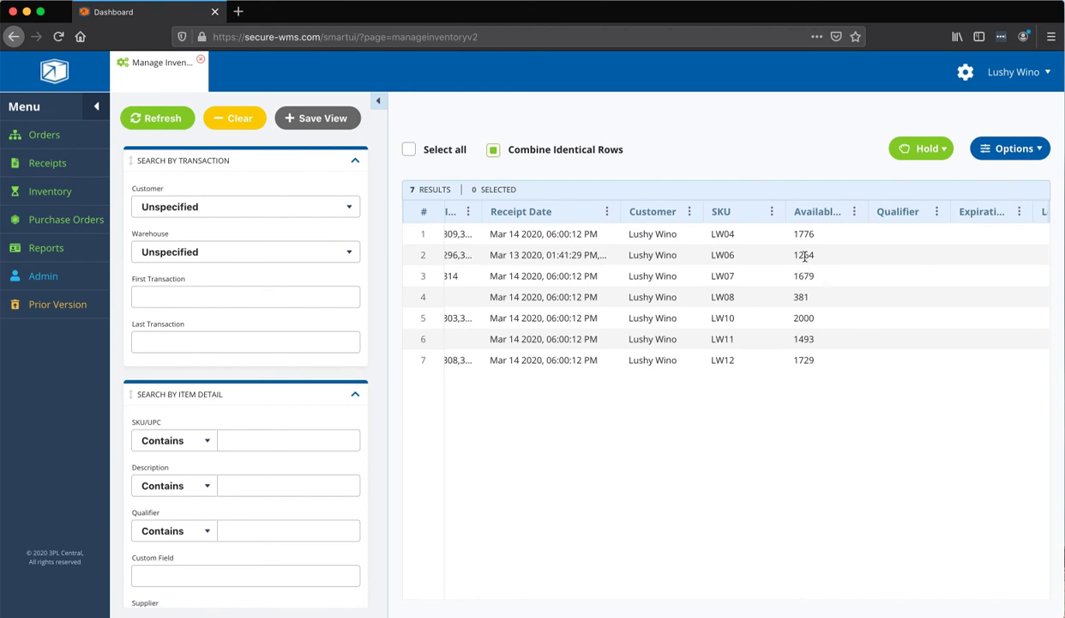
pyautogui.hscroll(3)
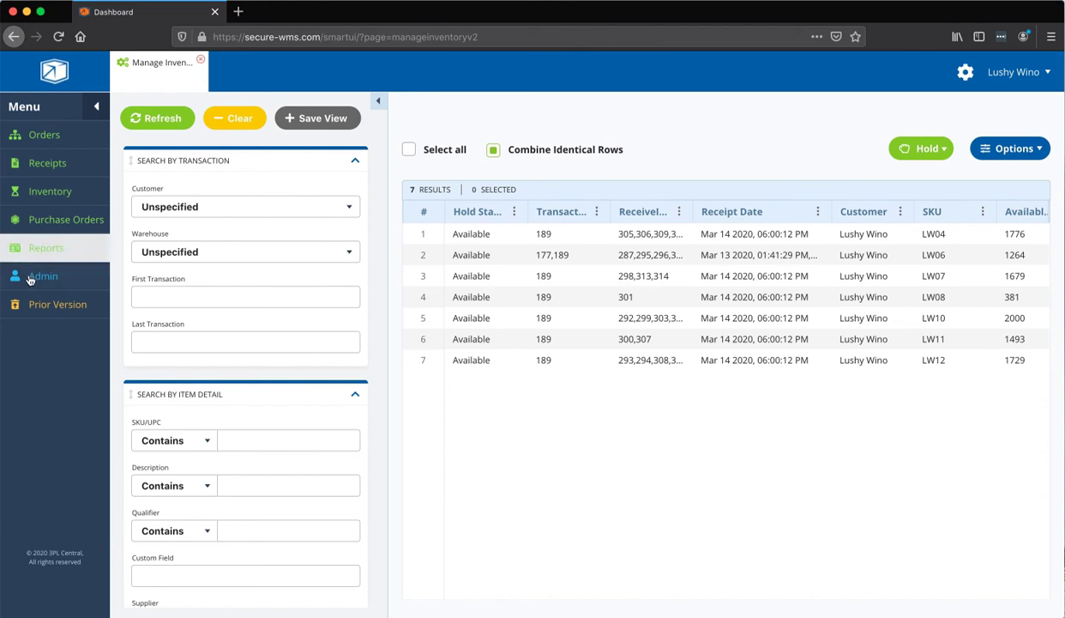
# Step: Set up the Stock Status report for Lushy Wino at WHREP Ontario, including zero on-hand items
pyautogui.click(45, 248)
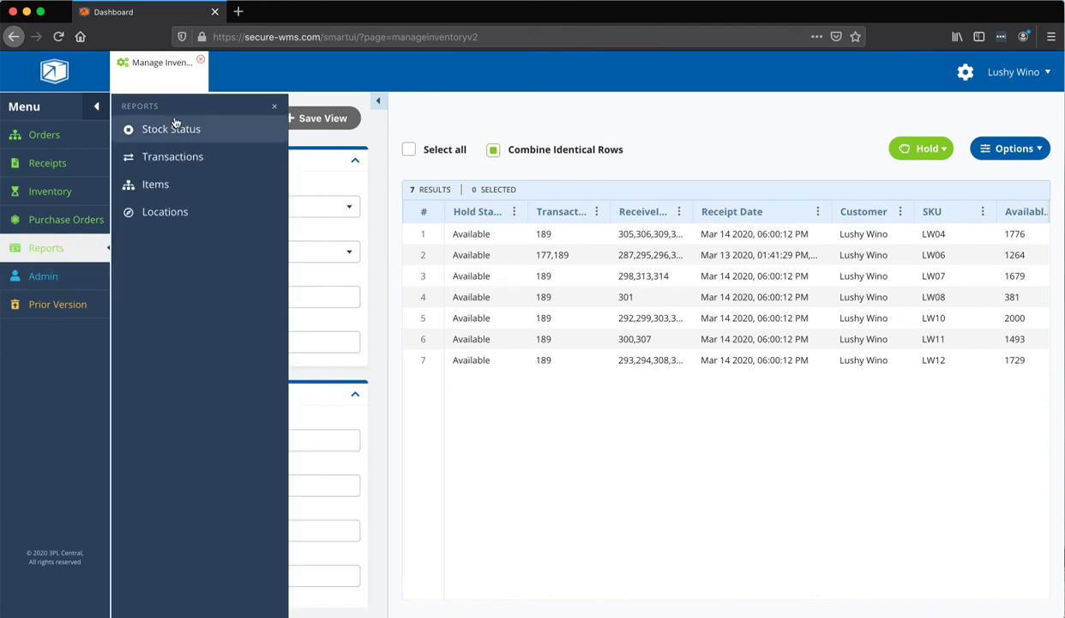
pyautogui.click(171, 128)
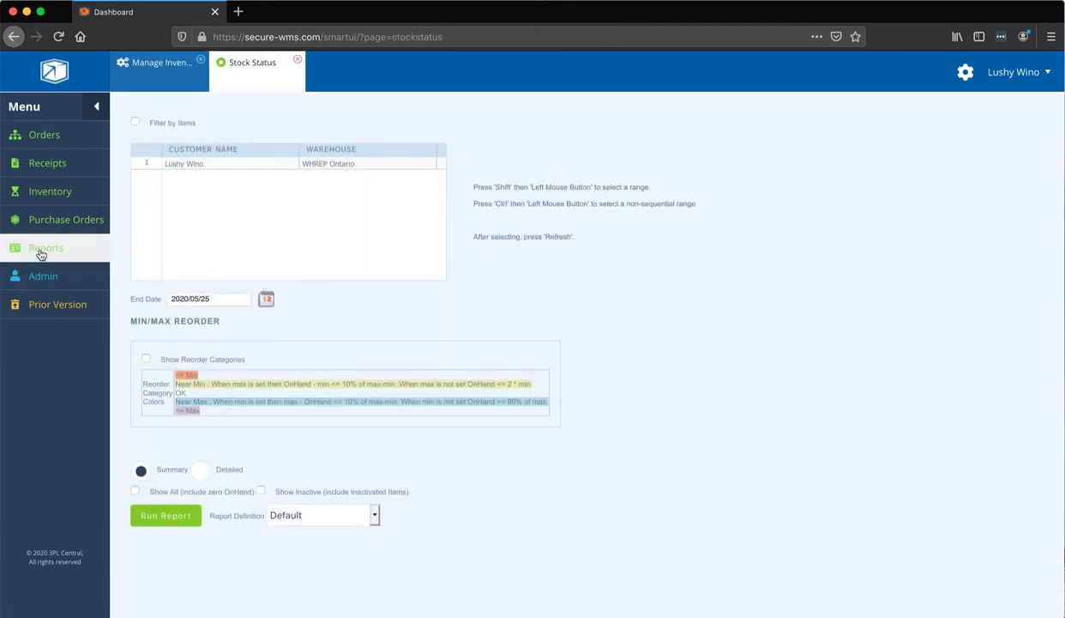
pyautogui.click(210, 164)
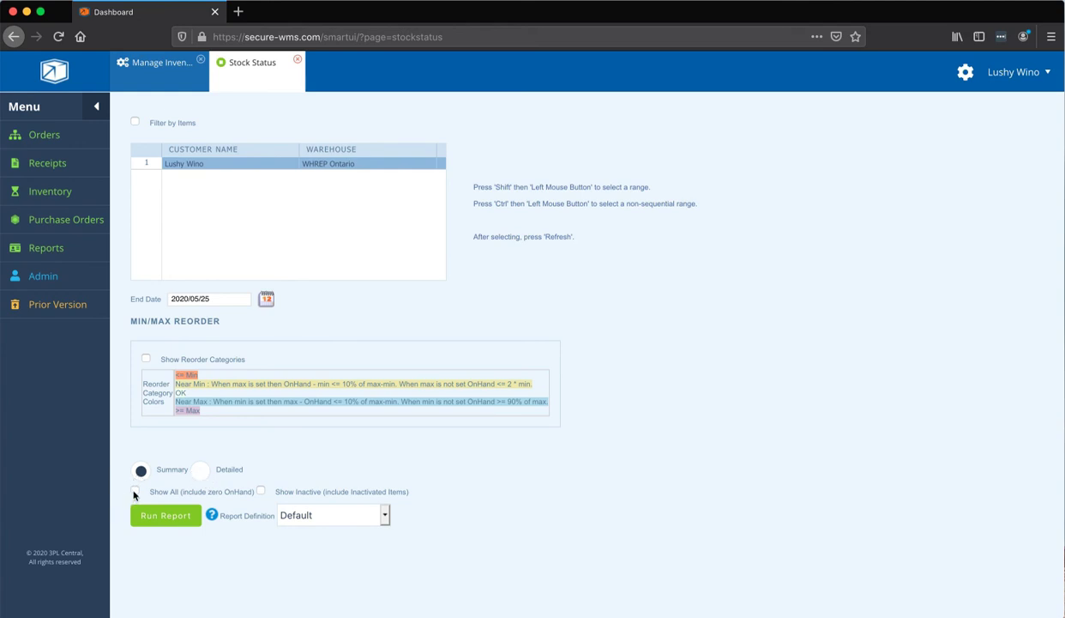
pyautogui.click(135, 491)
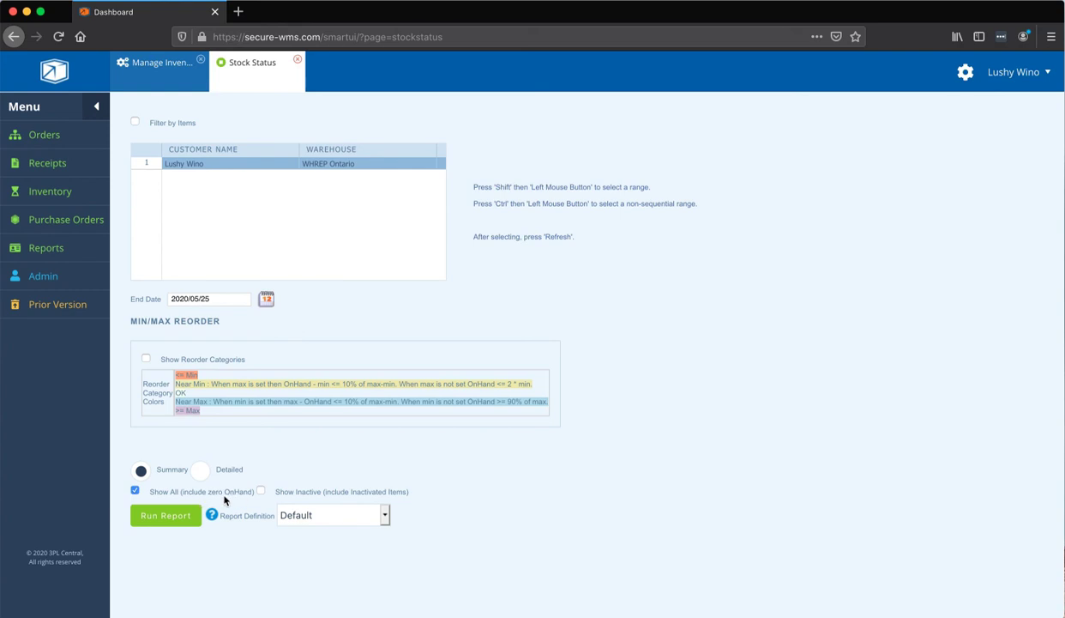
pyautogui.moveTo(326, 435)
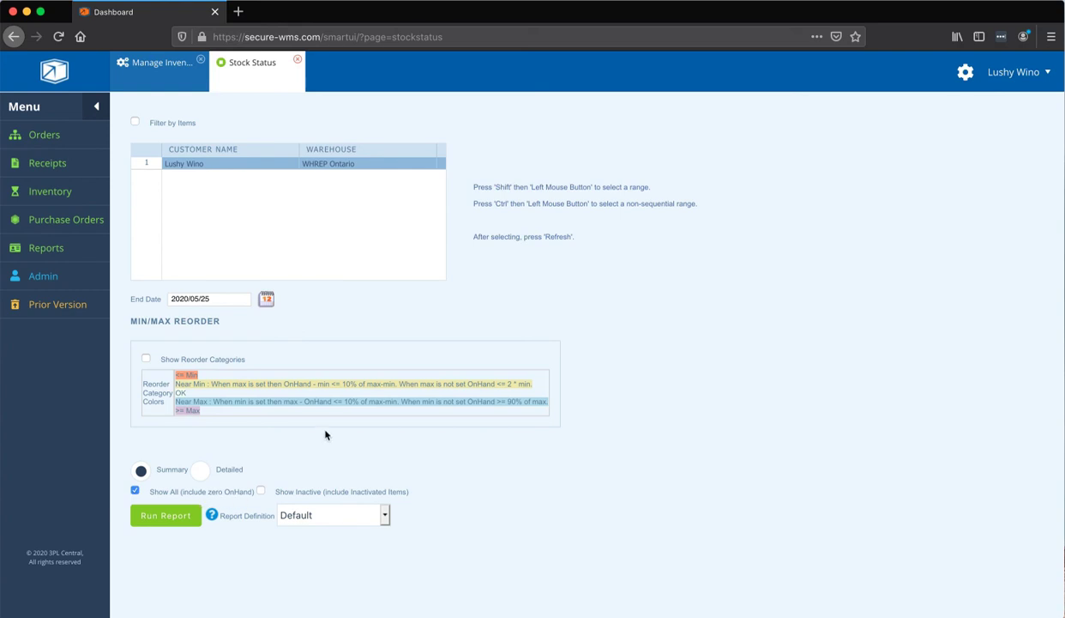
pyautogui.moveTo(346, 425)
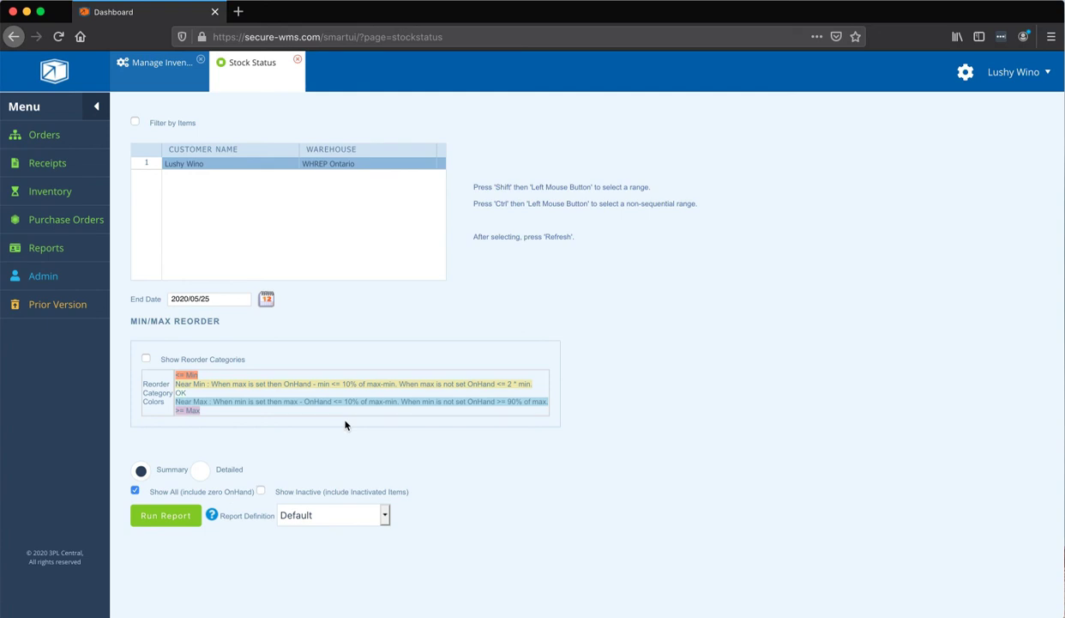
pyautogui.moveTo(313, 426)
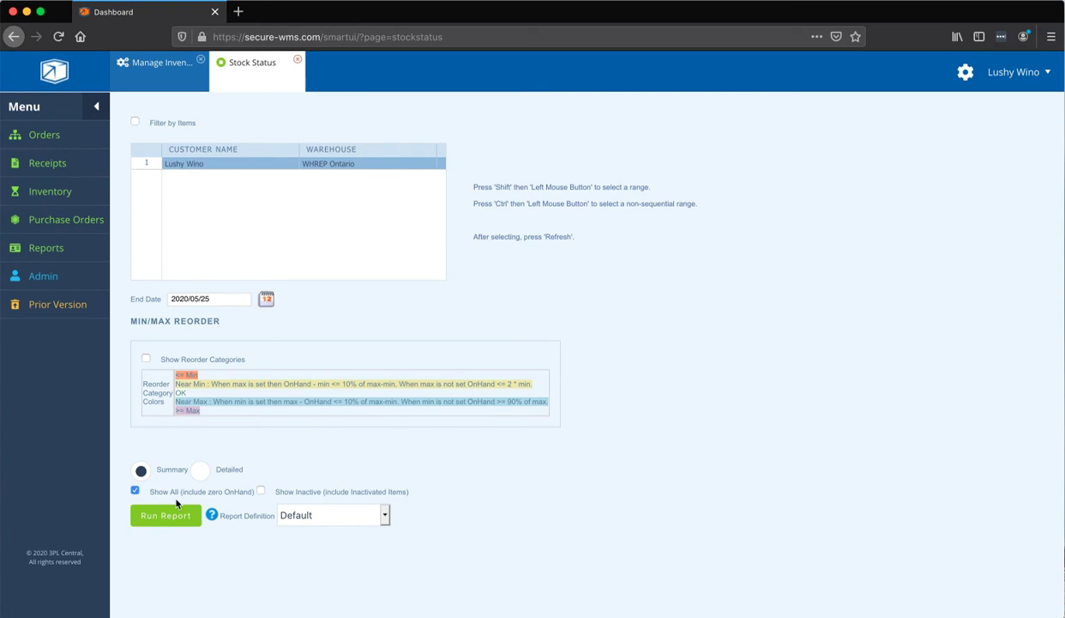
pyautogui.click(381, 515)
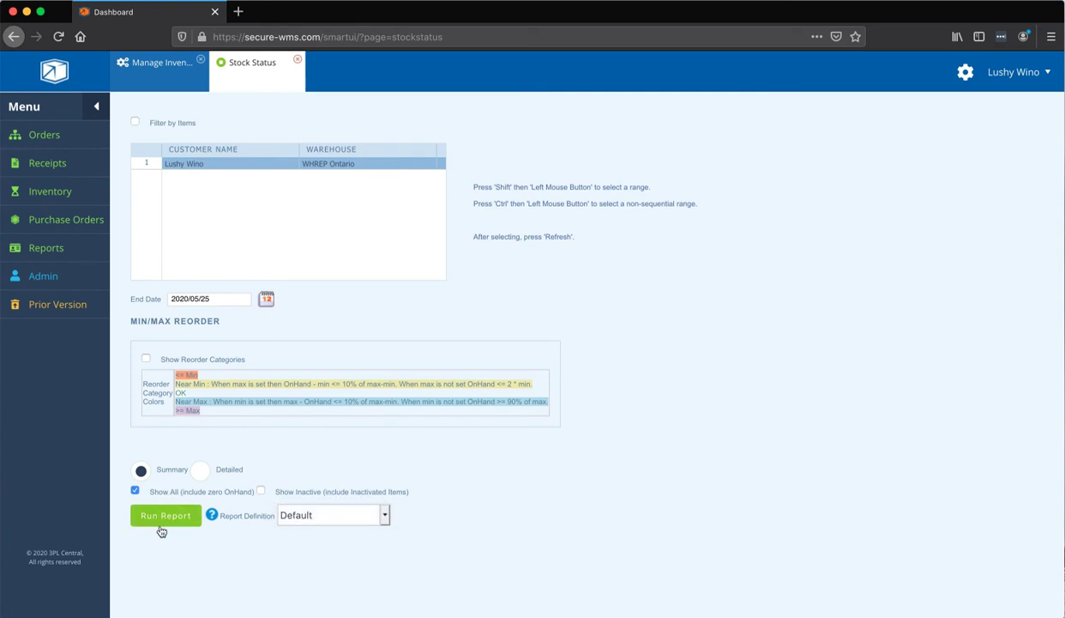
# Step: Run the Stock Status report (seven SKUs, 10,322 on hand) and select Word as export format
pyautogui.click(165, 515)
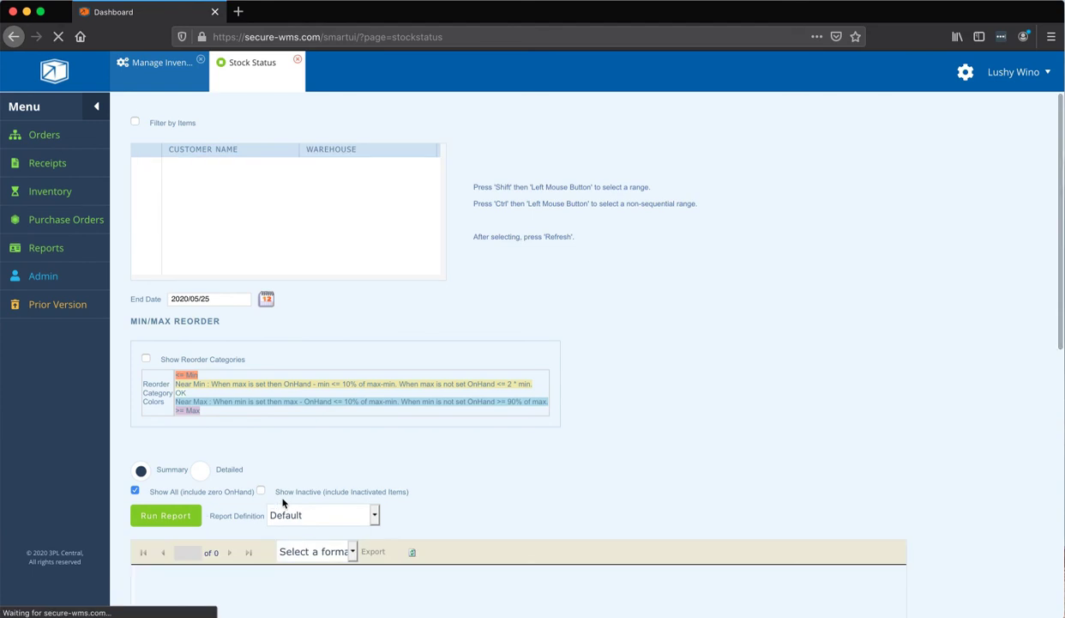
pyautogui.click(165, 515)
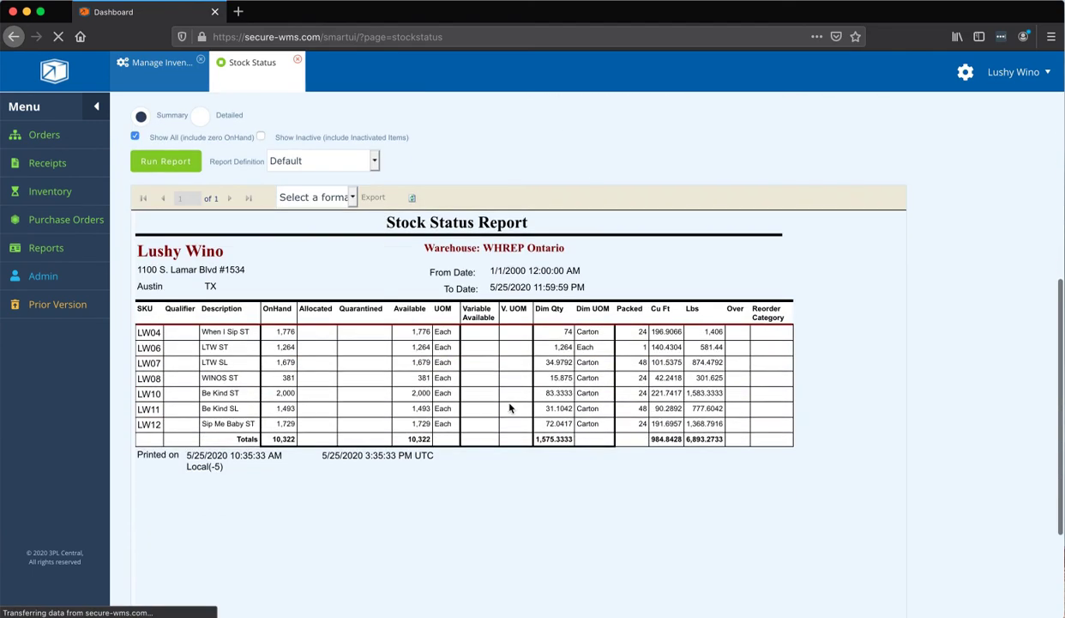
pyautogui.scroll(-3)
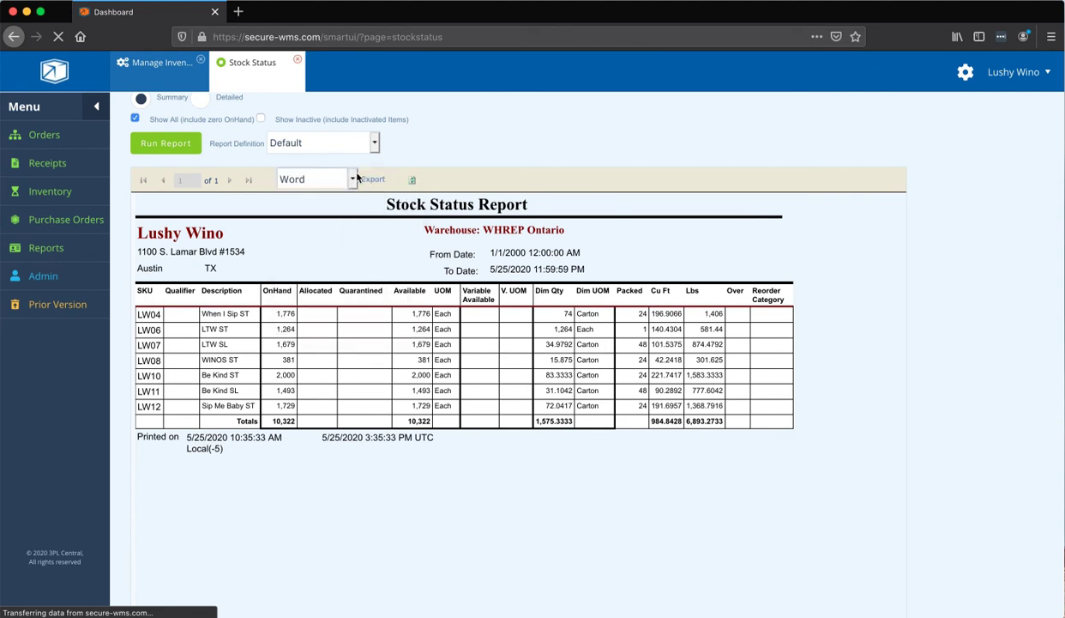
pyautogui.click(352, 178)
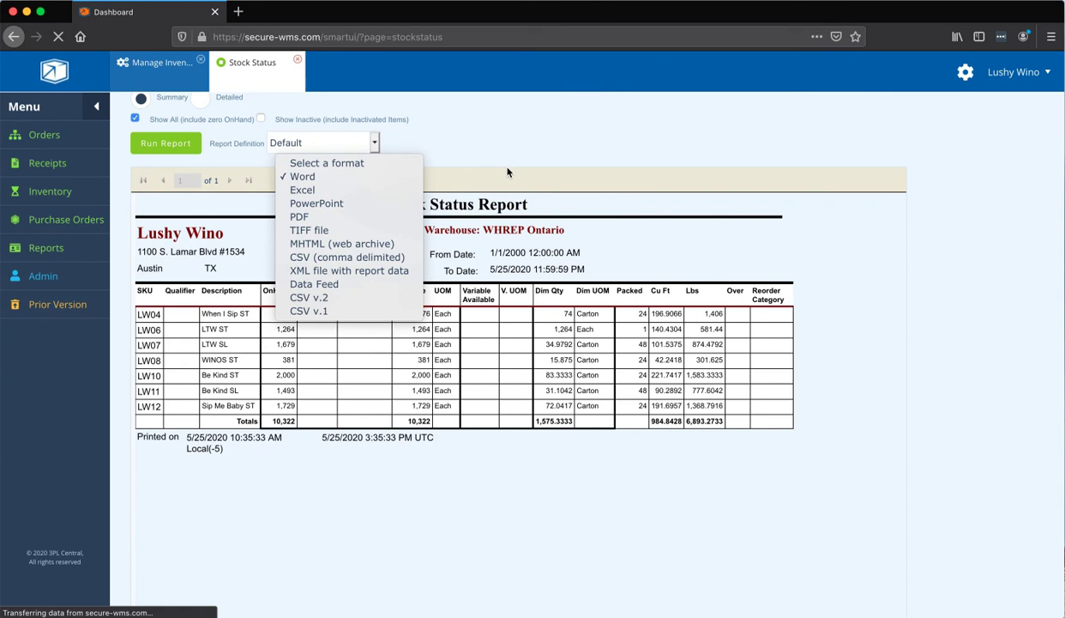
pyautogui.click(302, 176)
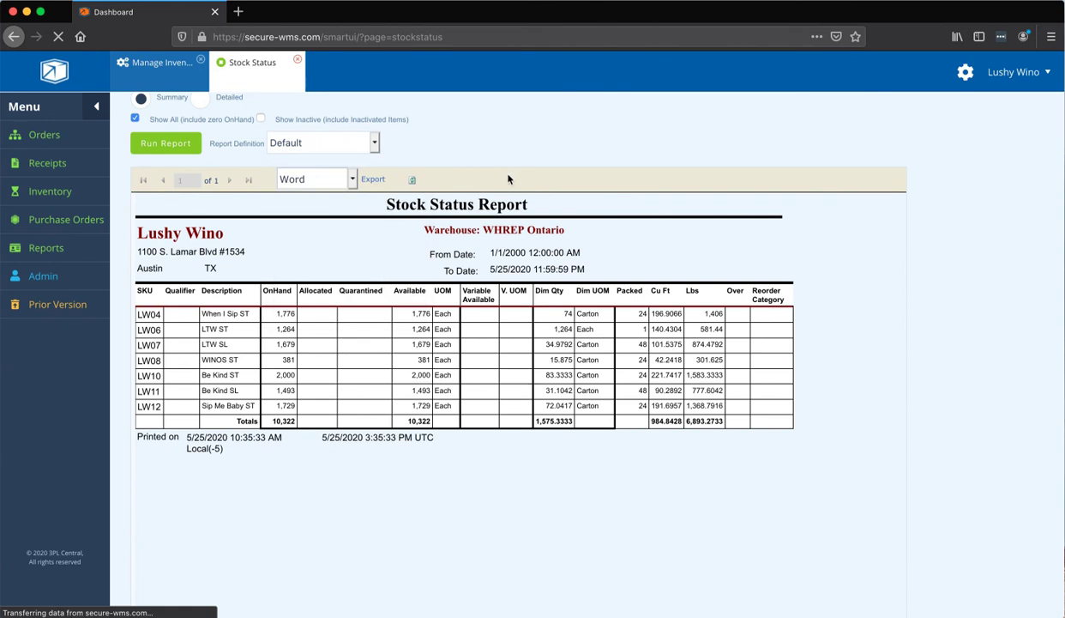
pyautogui.moveTo(431, 390)
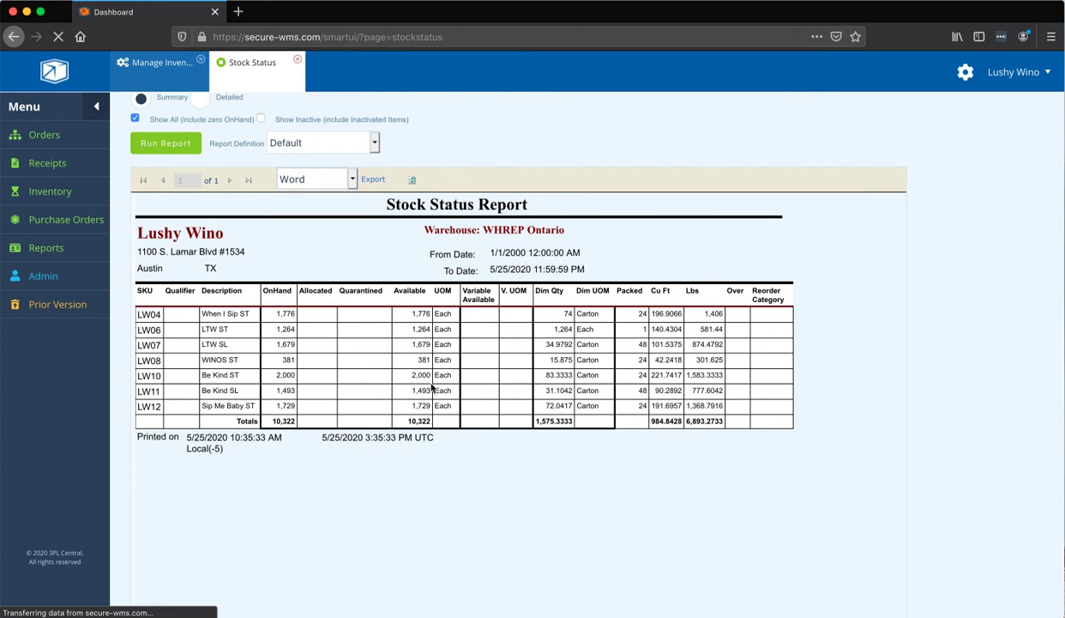
pyautogui.moveTo(320, 302)
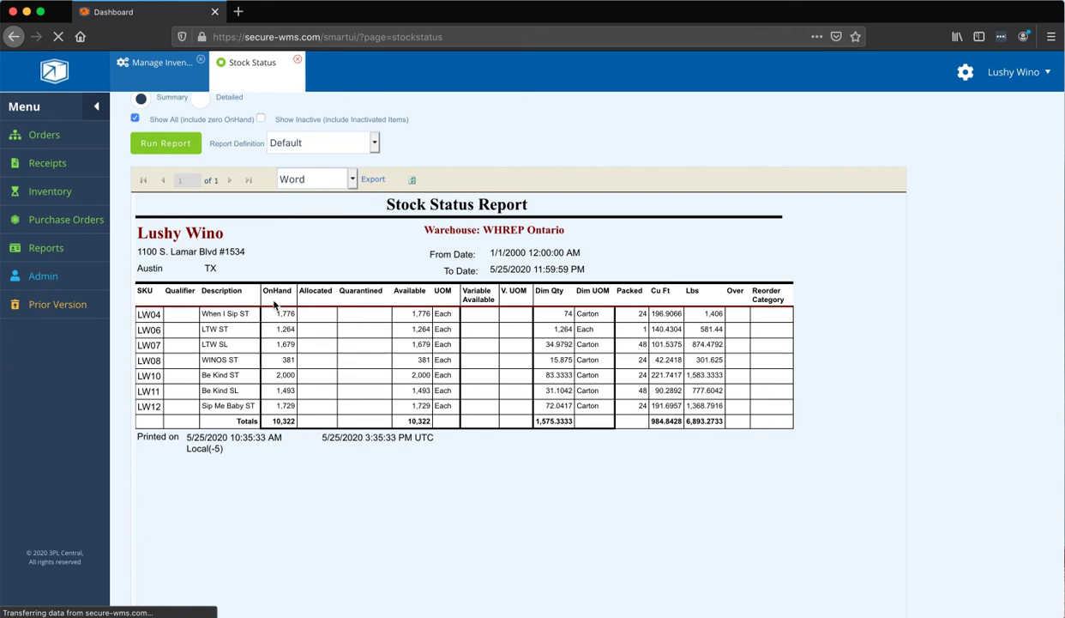
pyautogui.moveTo(416, 298)
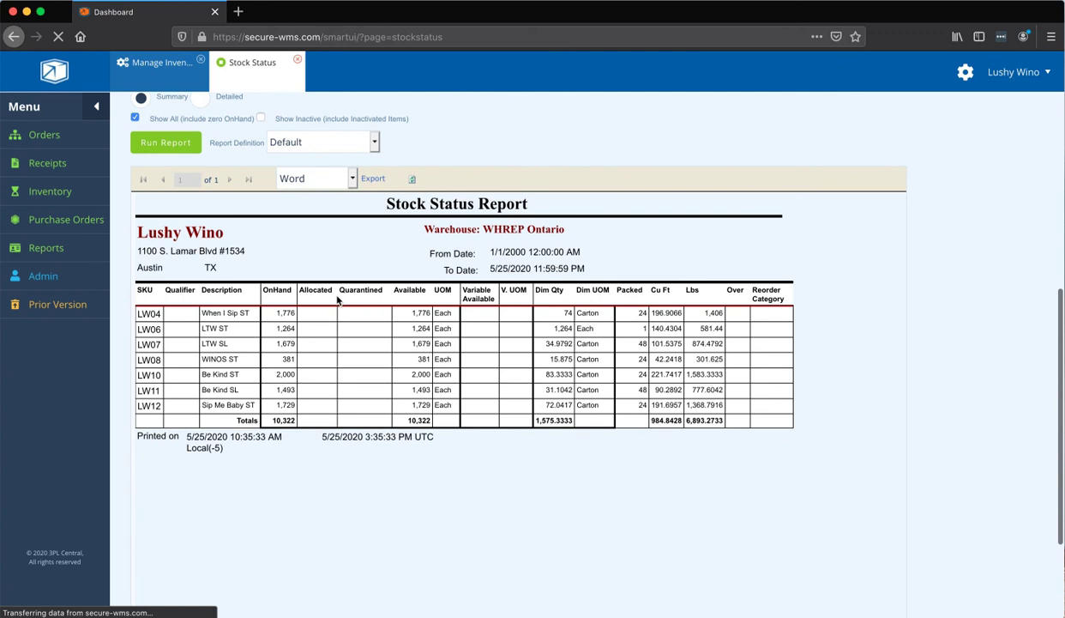
pyautogui.moveTo(397, 310)
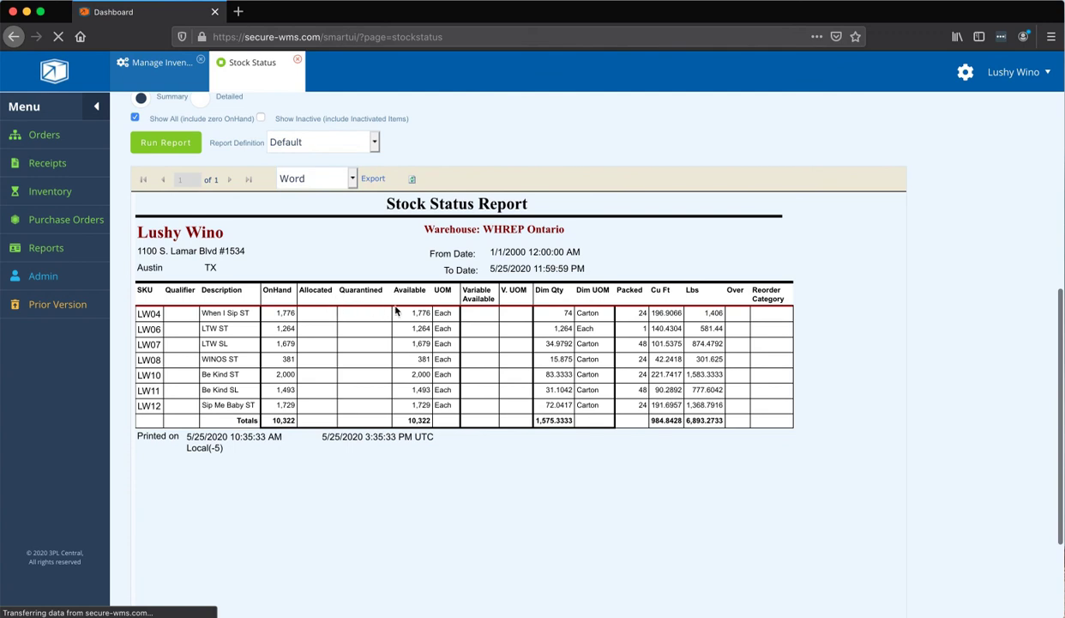
pyautogui.moveTo(285, 325)
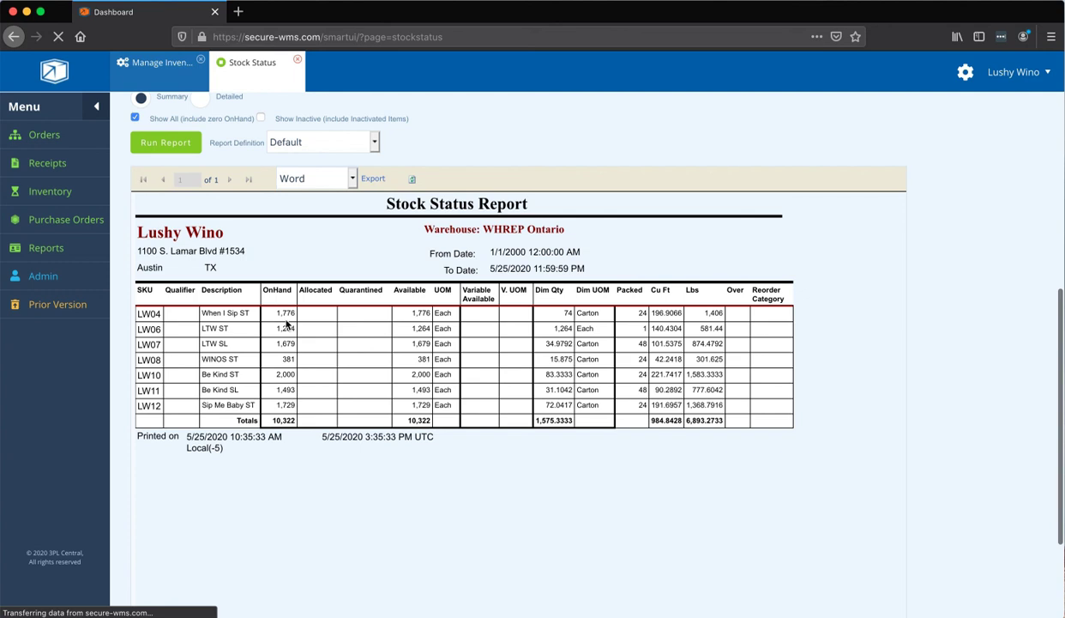
pyautogui.moveTo(455, 315)
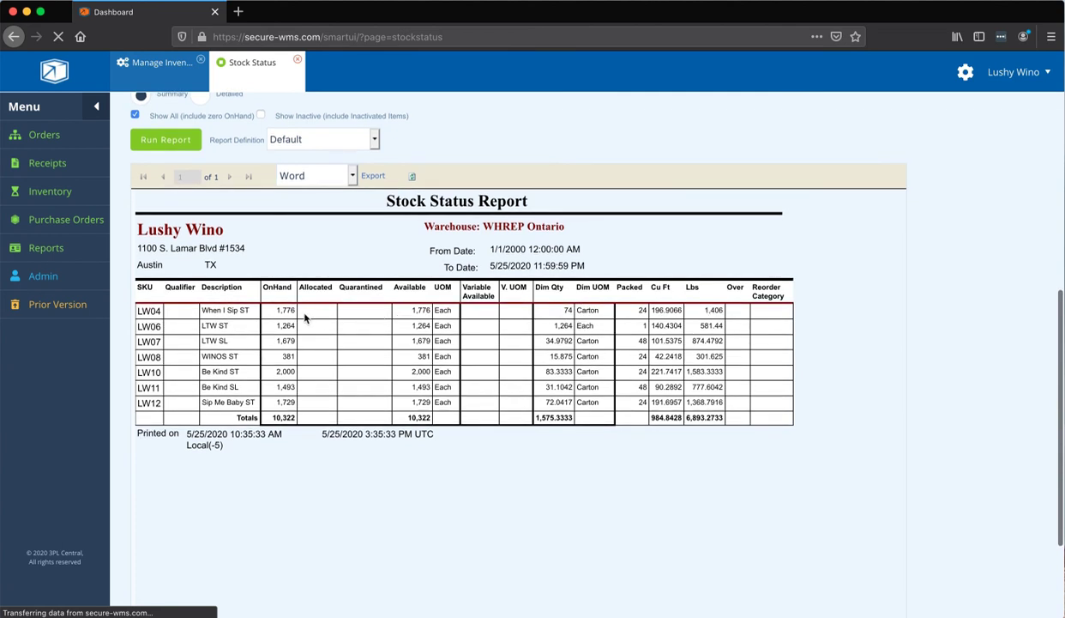
pyautogui.moveTo(320, 324)
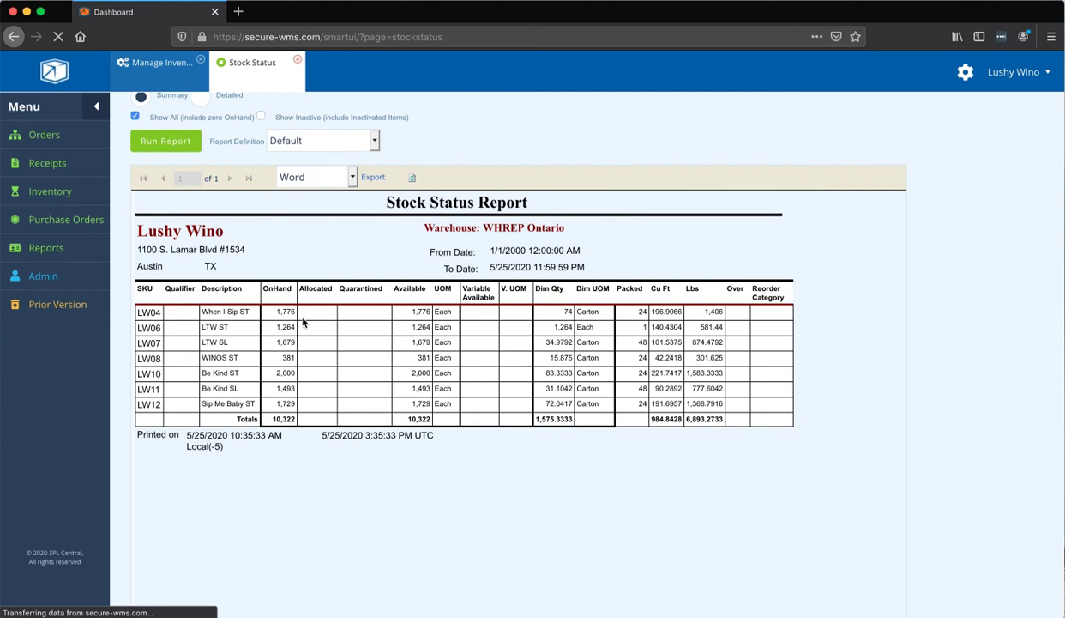
pyautogui.moveTo(349, 319)
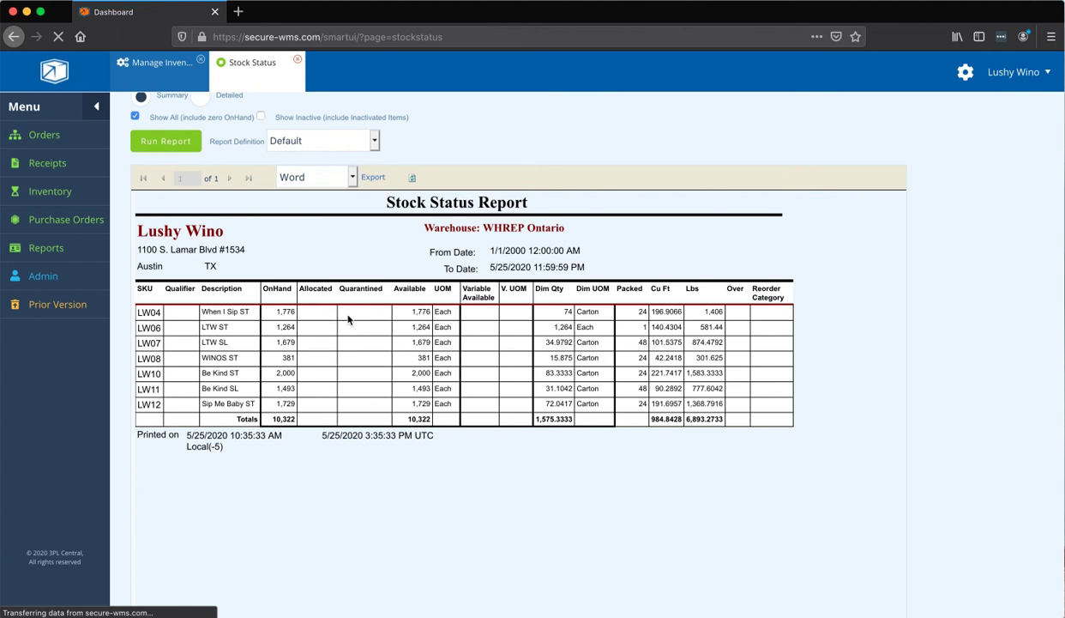